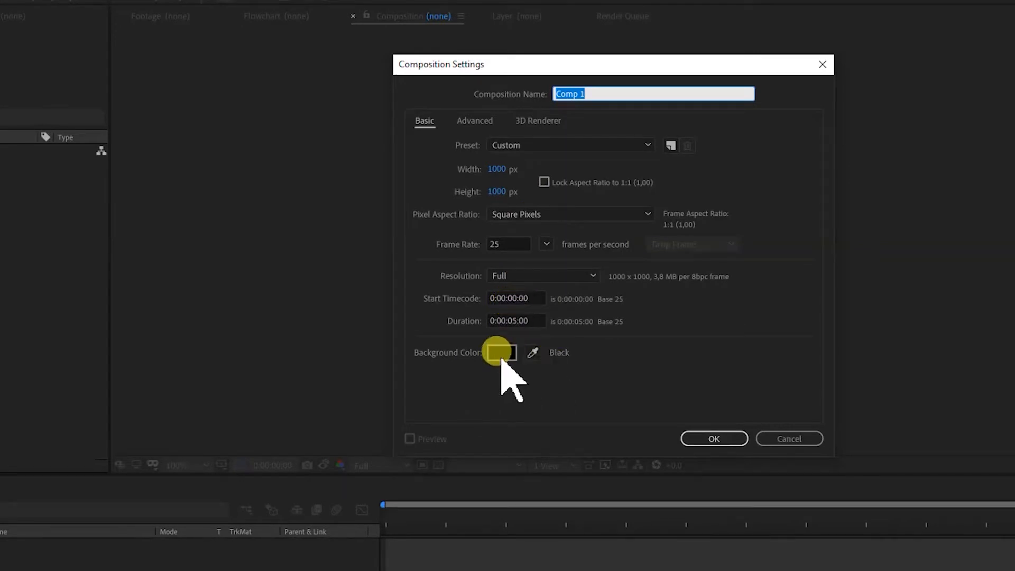
Set the background colour to white (FFFFFF) and create the 1000×1000 composition Comp 1.
click(501, 352)
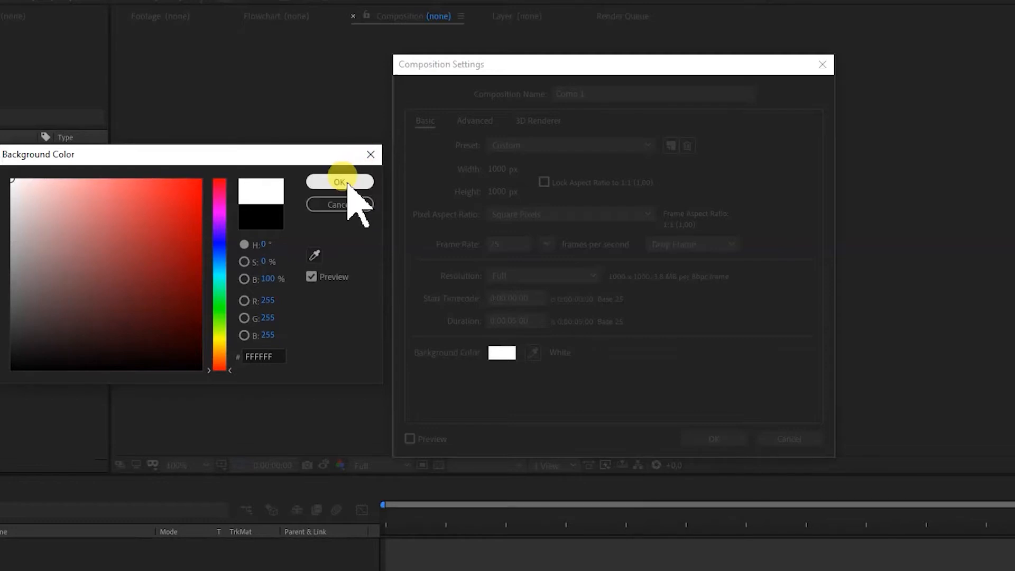
click(340, 181)
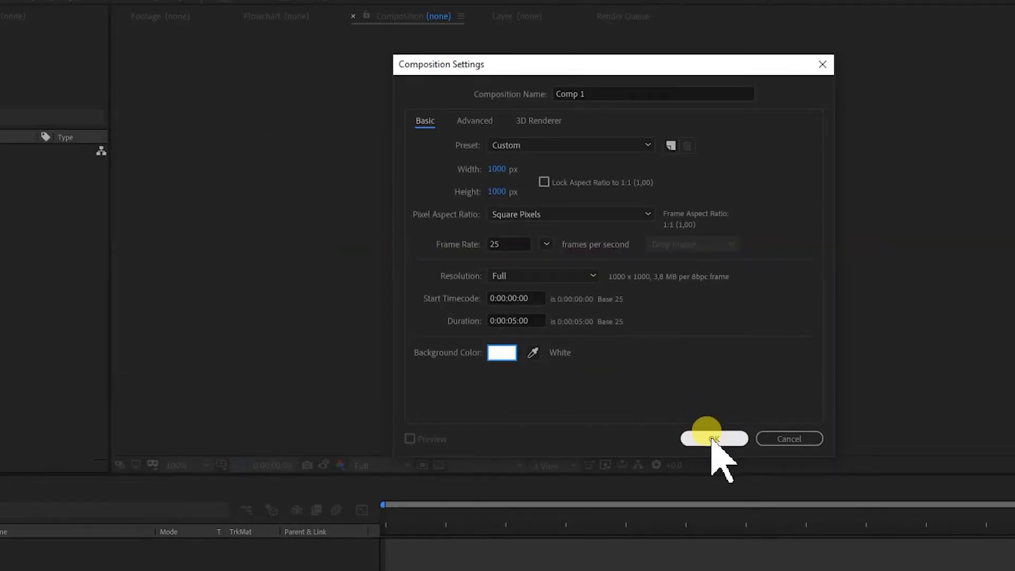
click(714, 438)
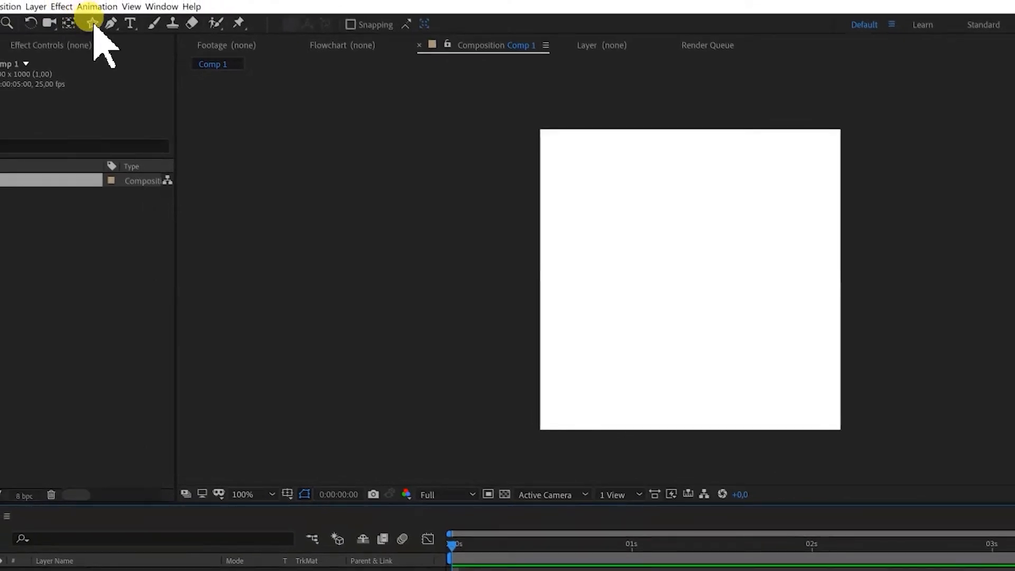
mouse_move(90, 24)
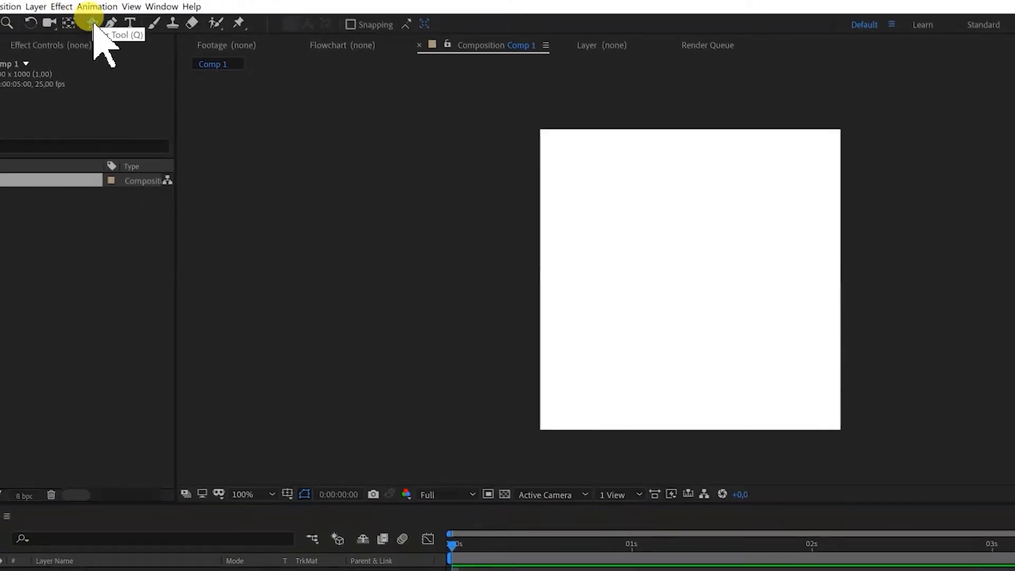
With the Star Tool and safe-area guides on, draw a green 4 px star from the centre.
click(91, 24)
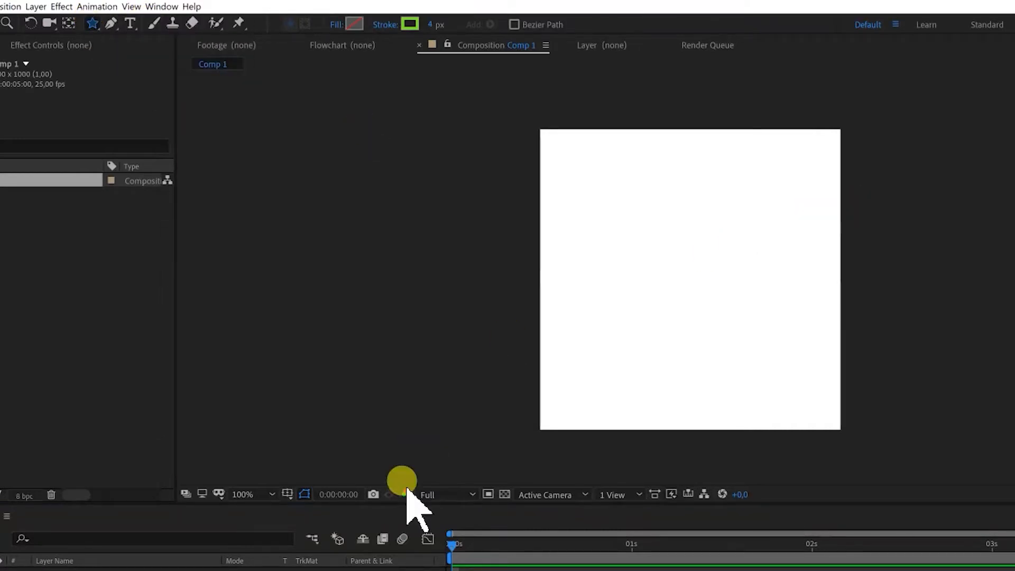
click(304, 494)
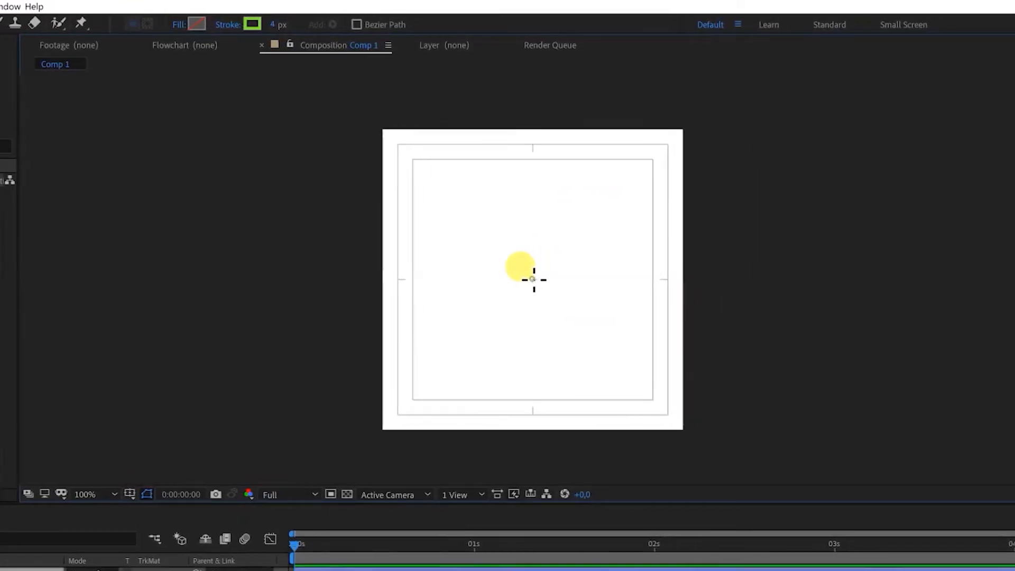
drag(532, 279, 580, 339)
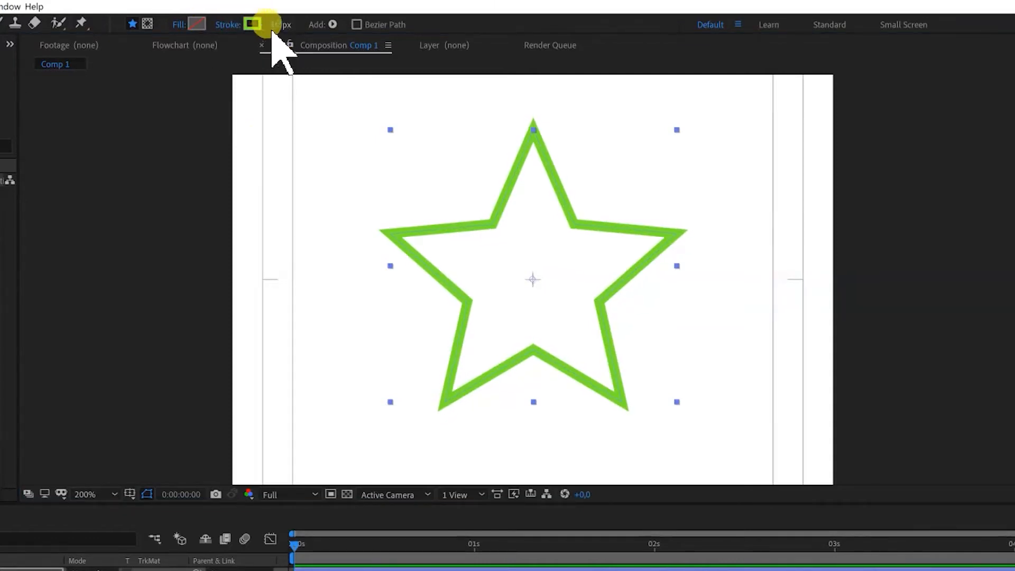
Set the outline thickness and add a Trim Paths operator under the star path.
click(283, 25)
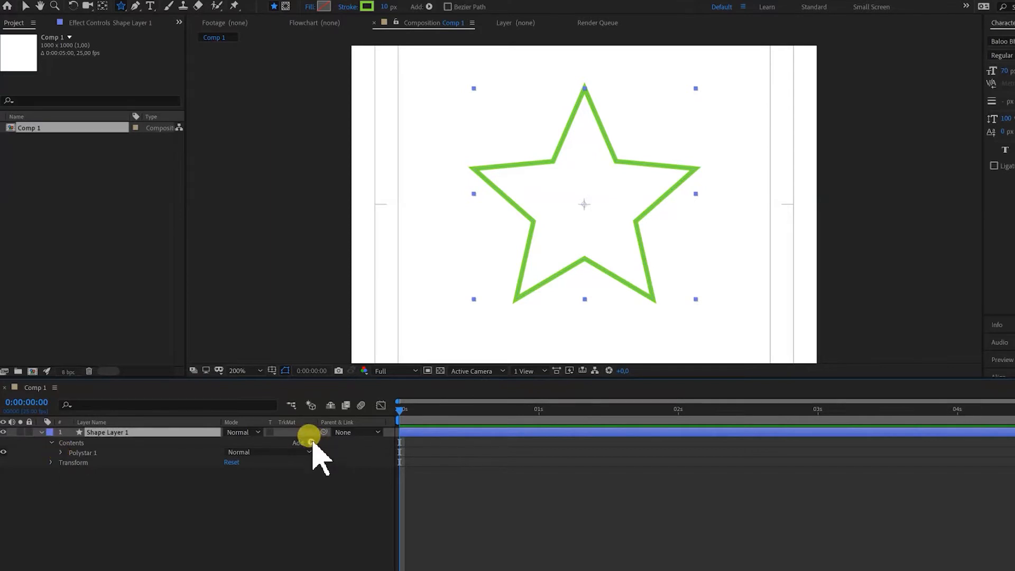
click(311, 435)
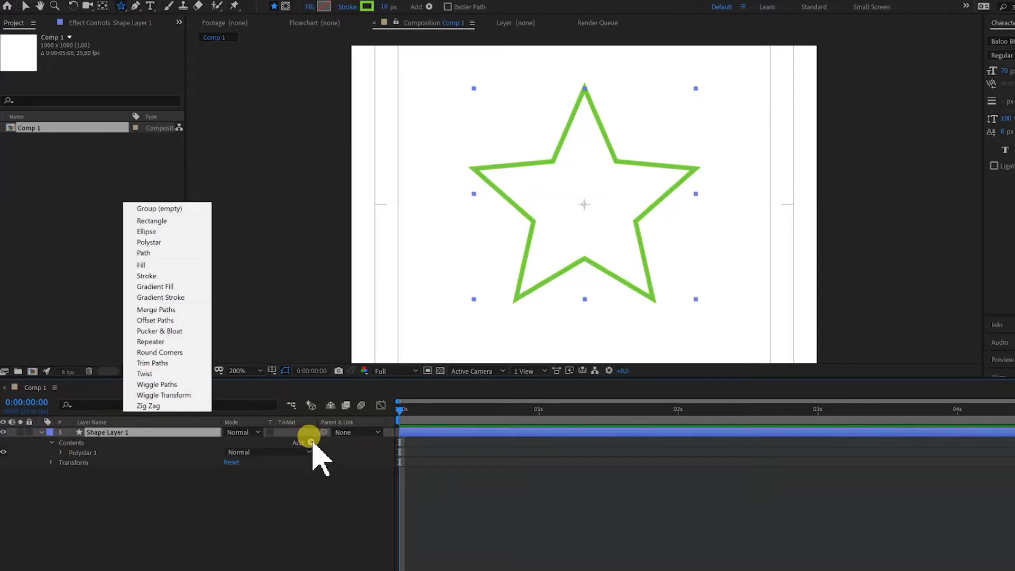
click(153, 363)
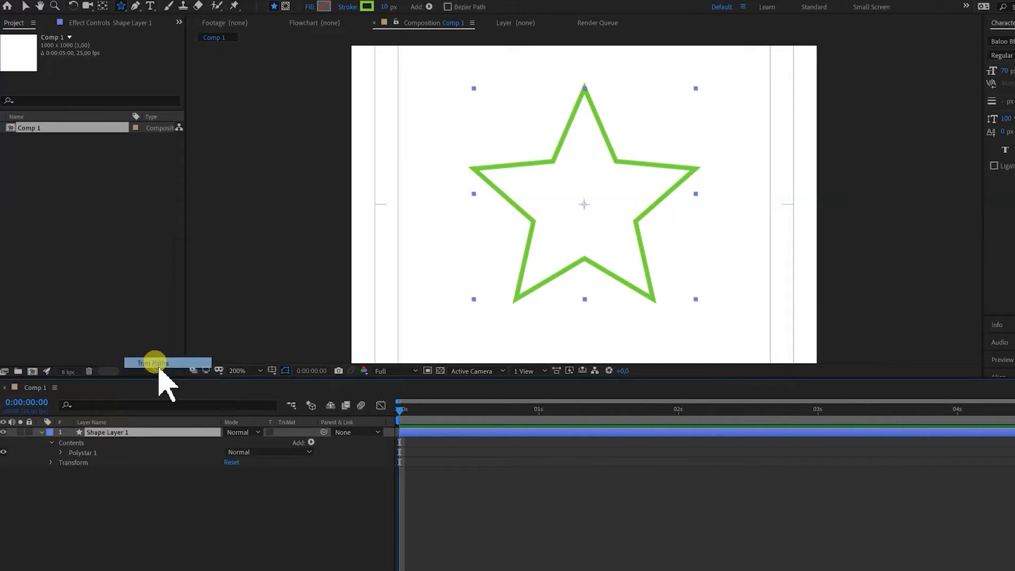
click(154, 362)
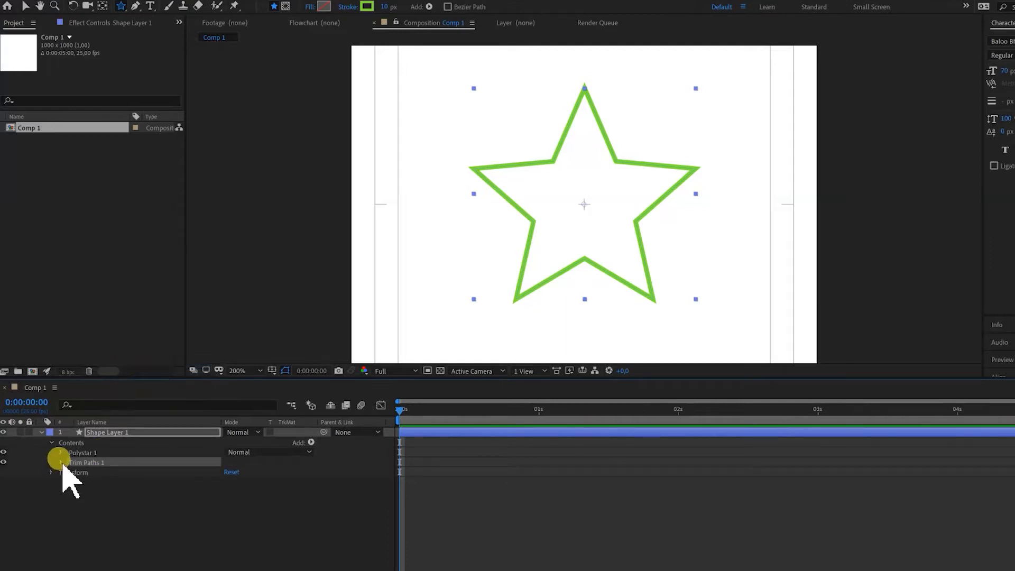
Keyframe Trim Paths End at 0% at one second.
click(51, 462)
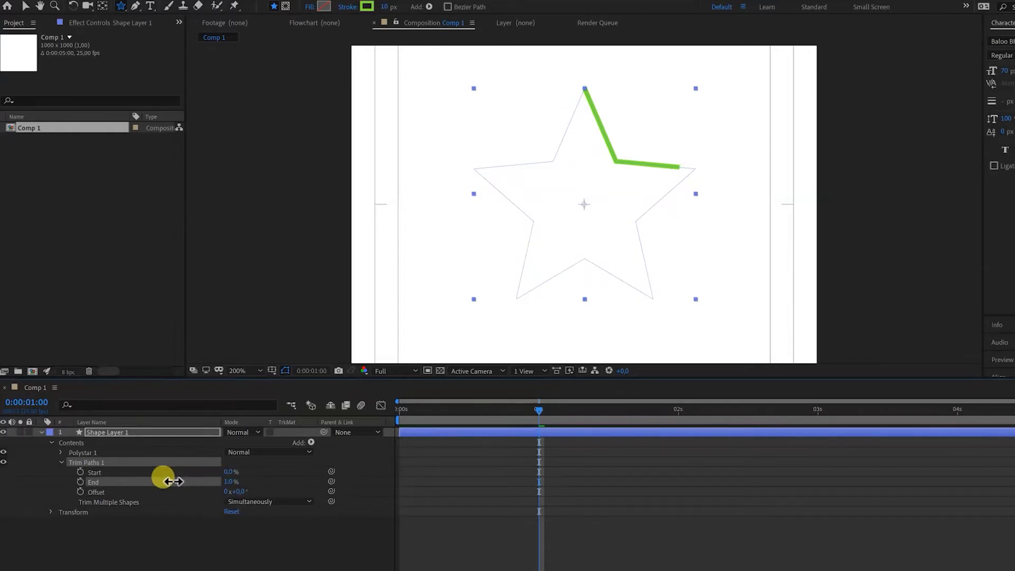
drag(168, 480, 207, 480)
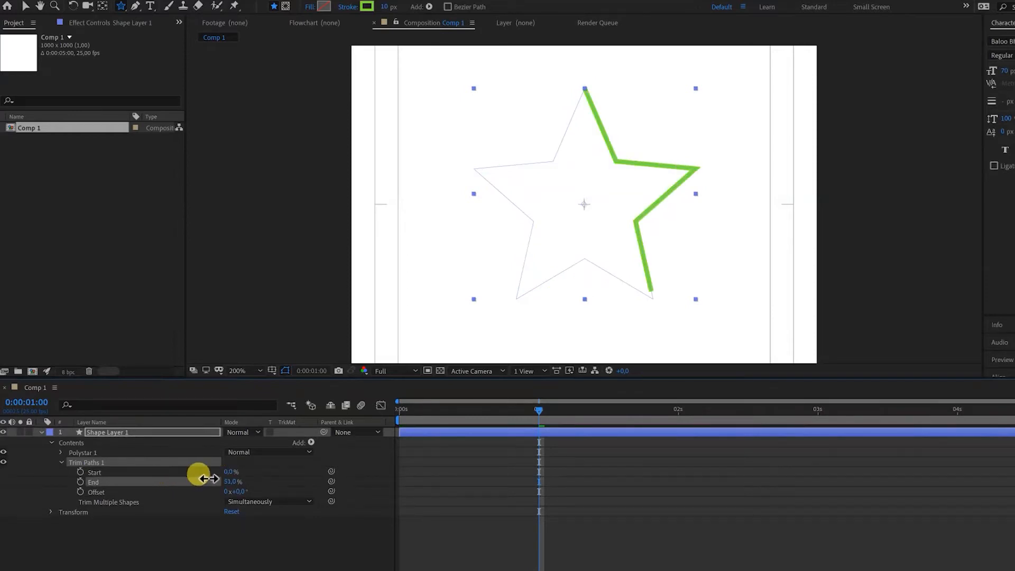
drag(199, 476, 223, 476)
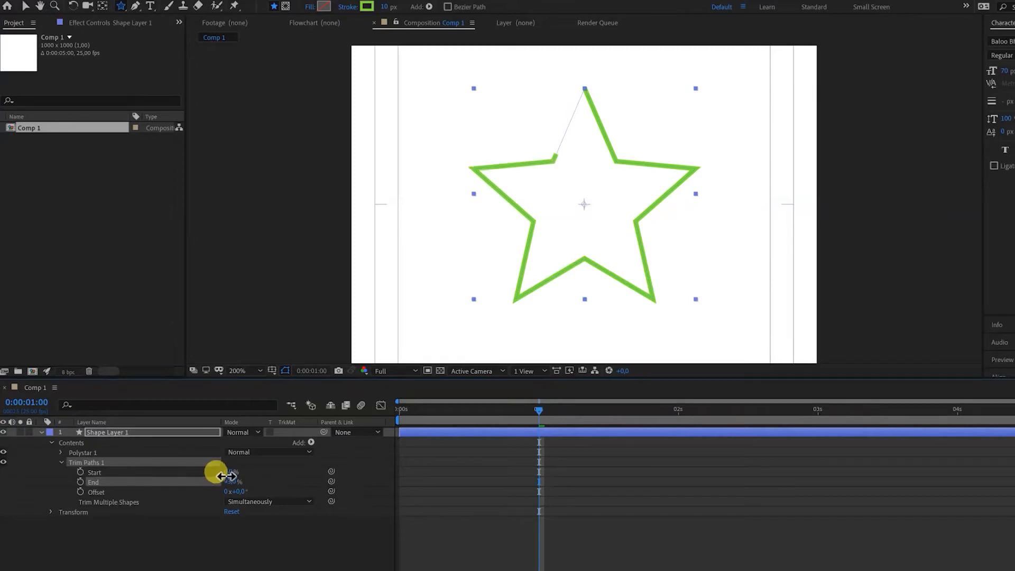
drag(226, 483, 184, 477)
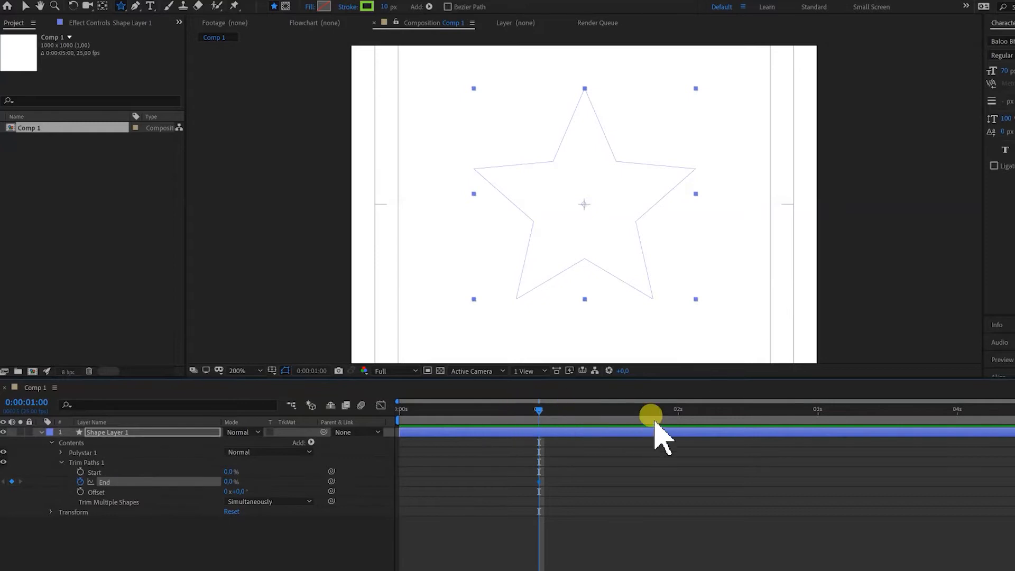
Keyframe End at 100% at three seconds so the full star draws on.
drag(651, 417, 816, 407)
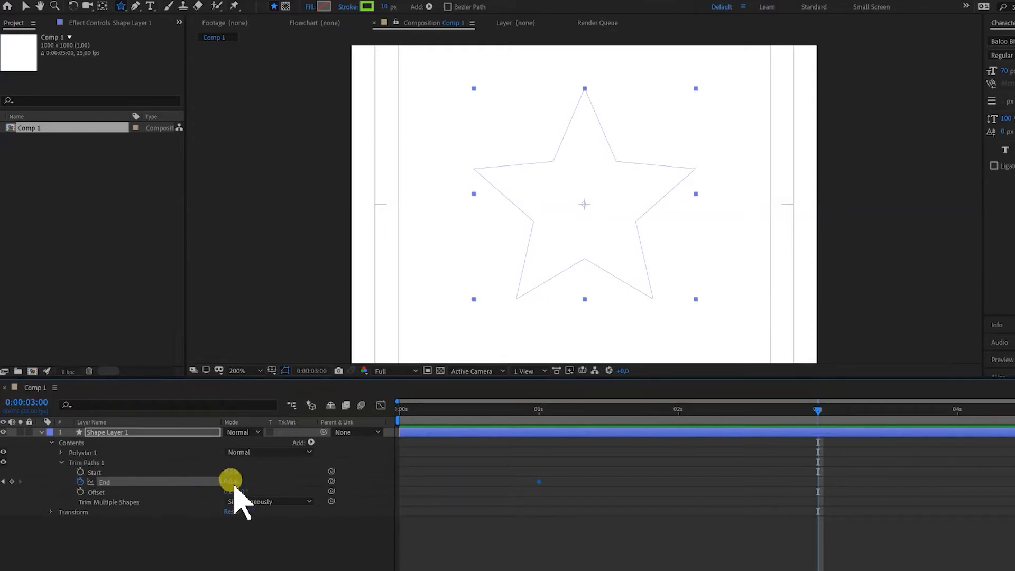
drag(232, 483, 322, 469)
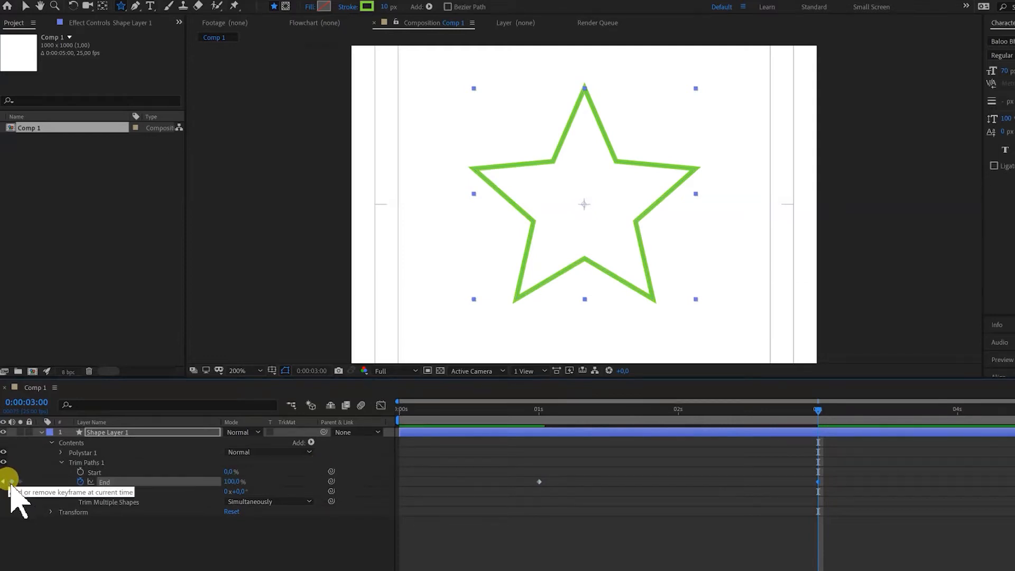
click(12, 480)
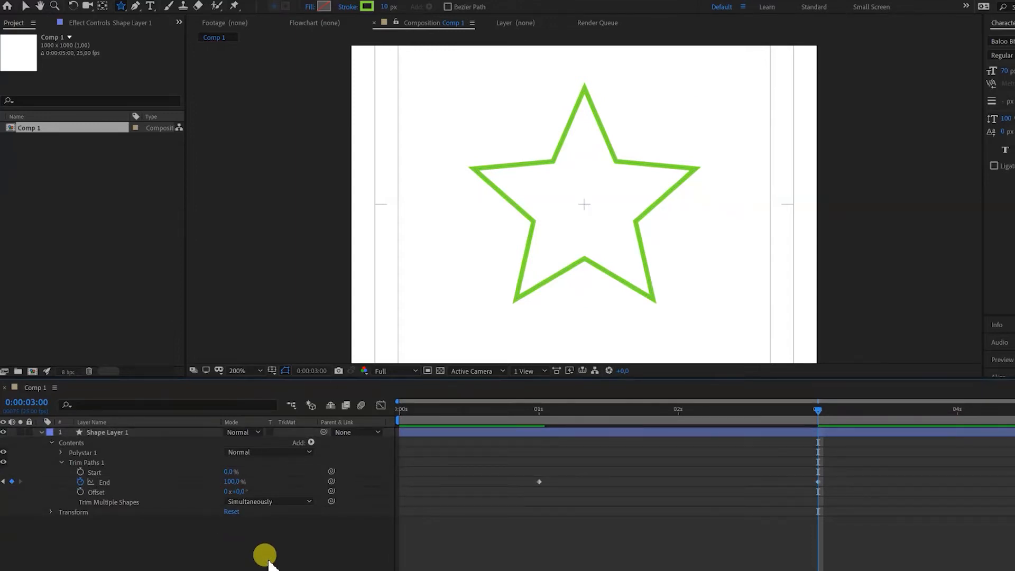
Offset the Start keyframes just after End's and scrub the timeline to preview the draw-on and erase.
click(491, 409)
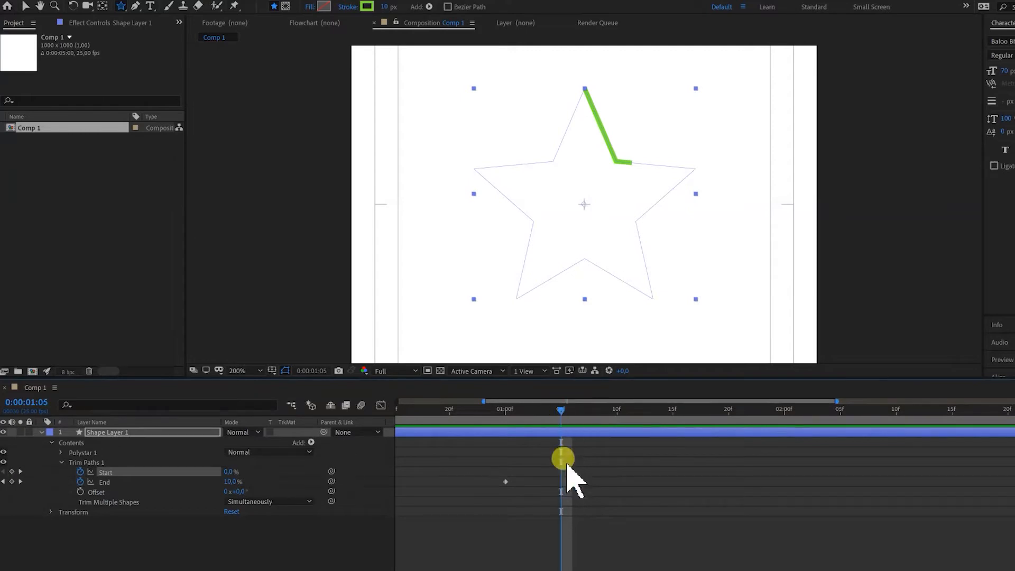
drag(562, 458, 553, 412)
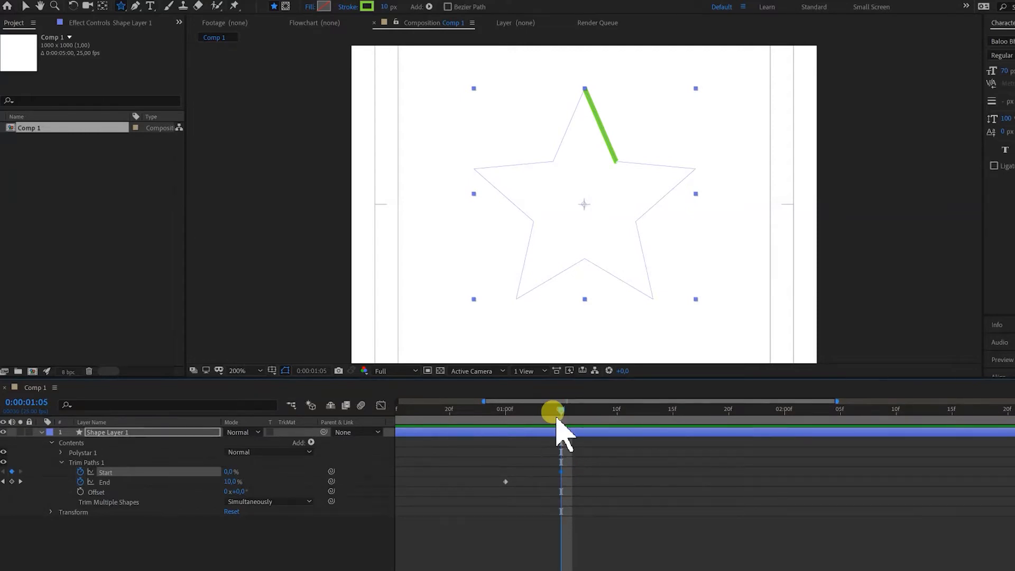
drag(553, 411, 809, 430)
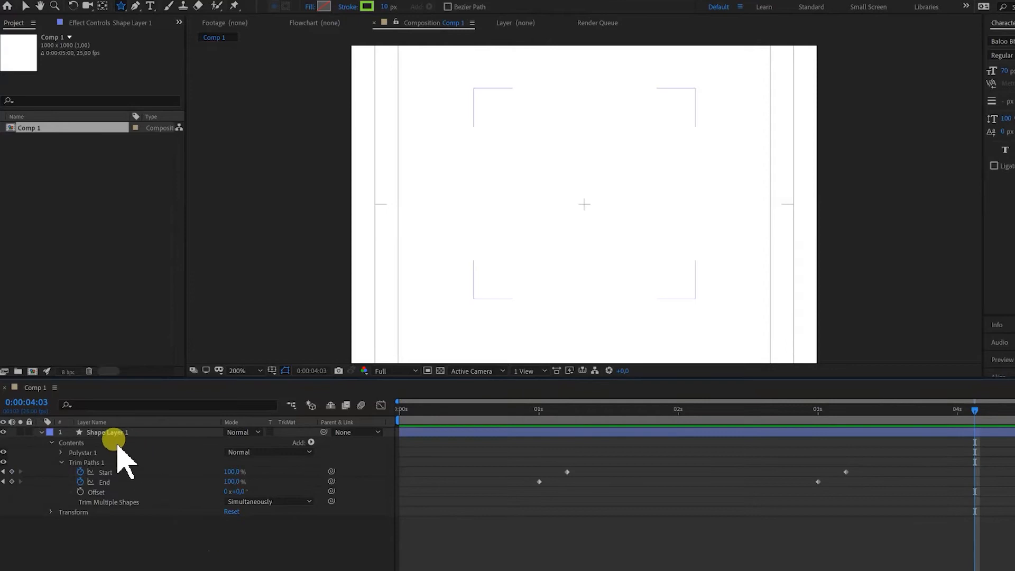
Rename the layer 'green star' and duplicate it as 'green star 2'.
click(107, 431)
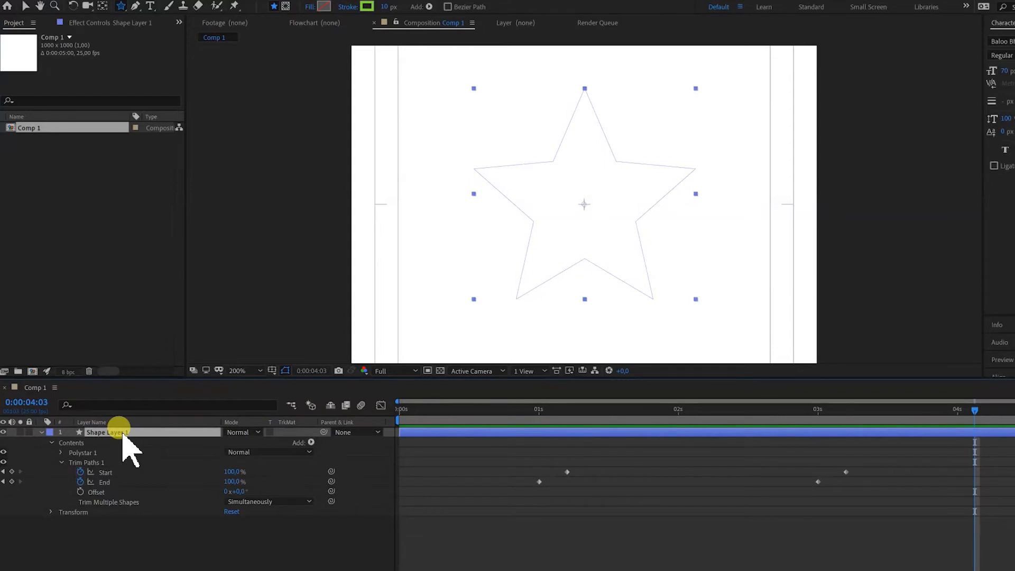
text(sta)
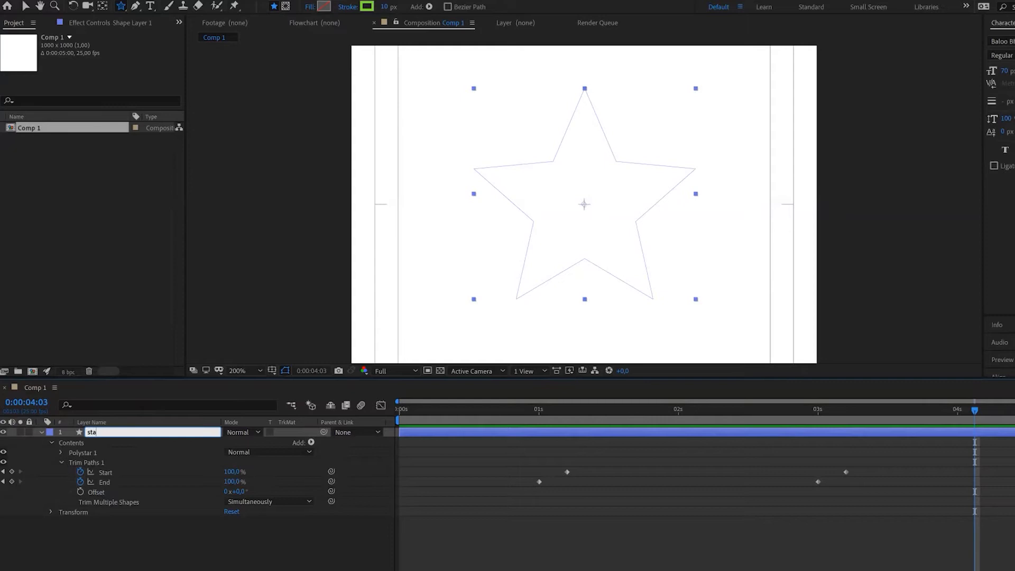
text(gr)
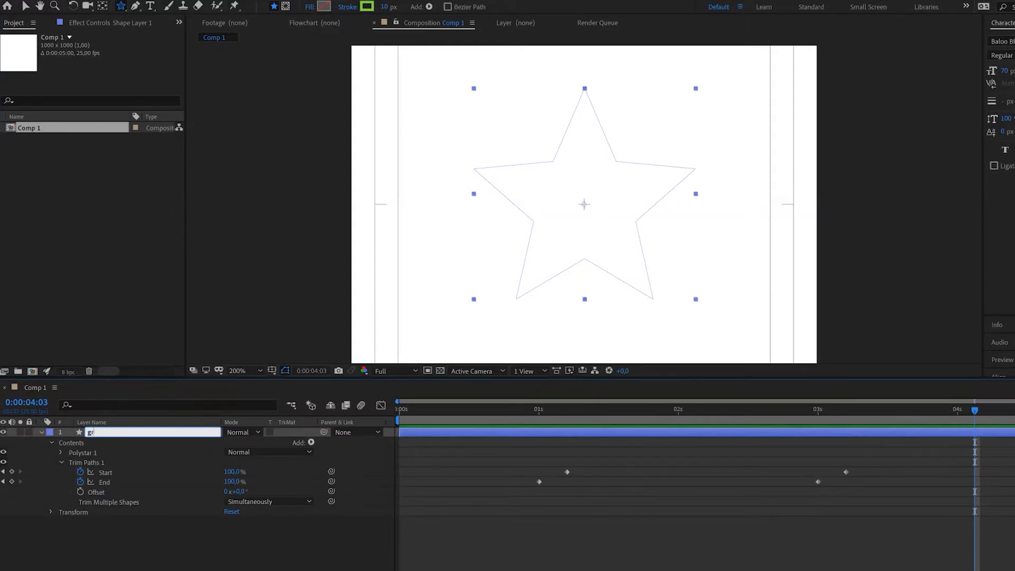
text(green star)
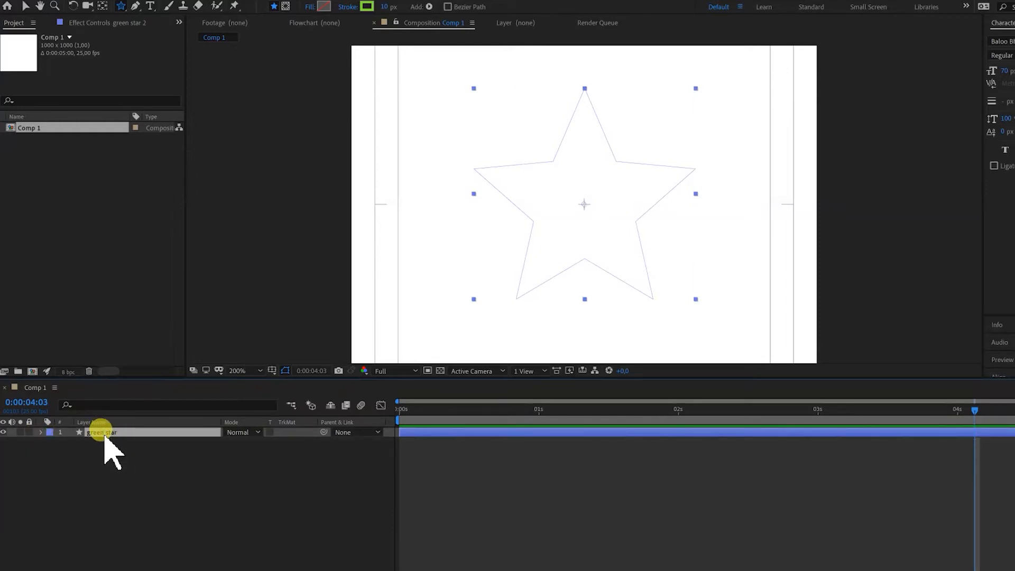
key(ctrl+d)
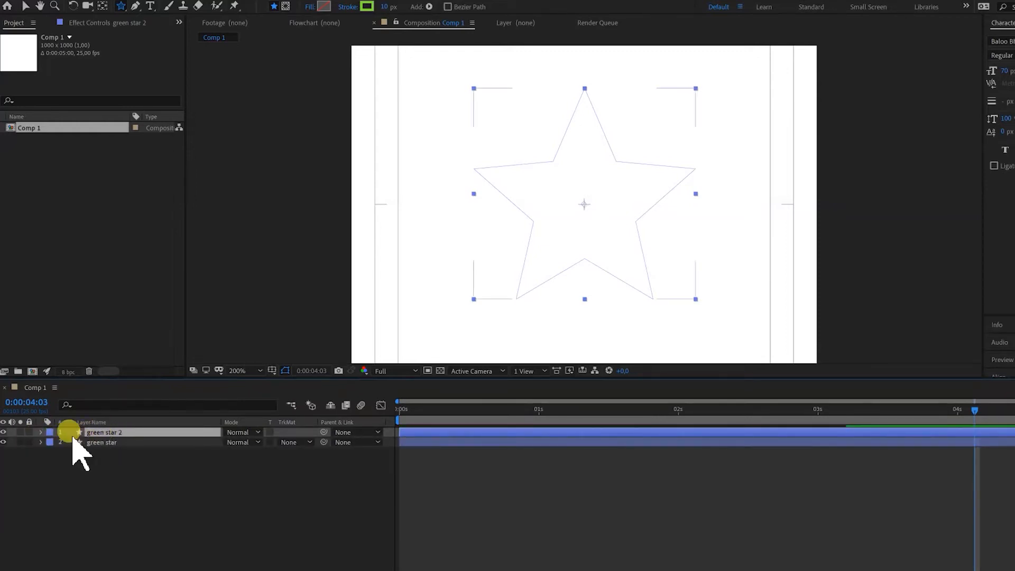
click(41, 432)
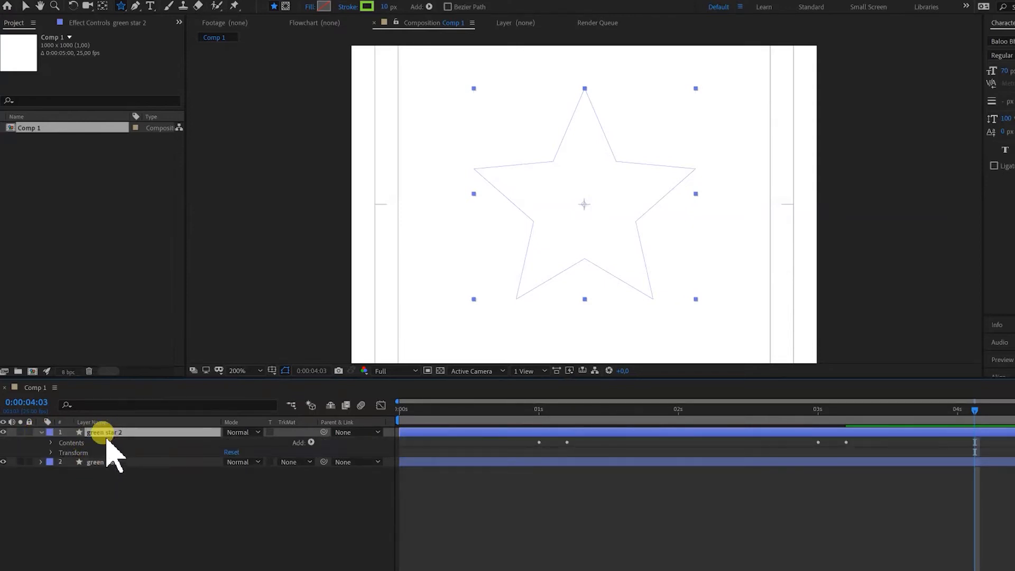
Rename the duplicate 'blue star' and twirl open its shape contents.
double_click(104, 432)
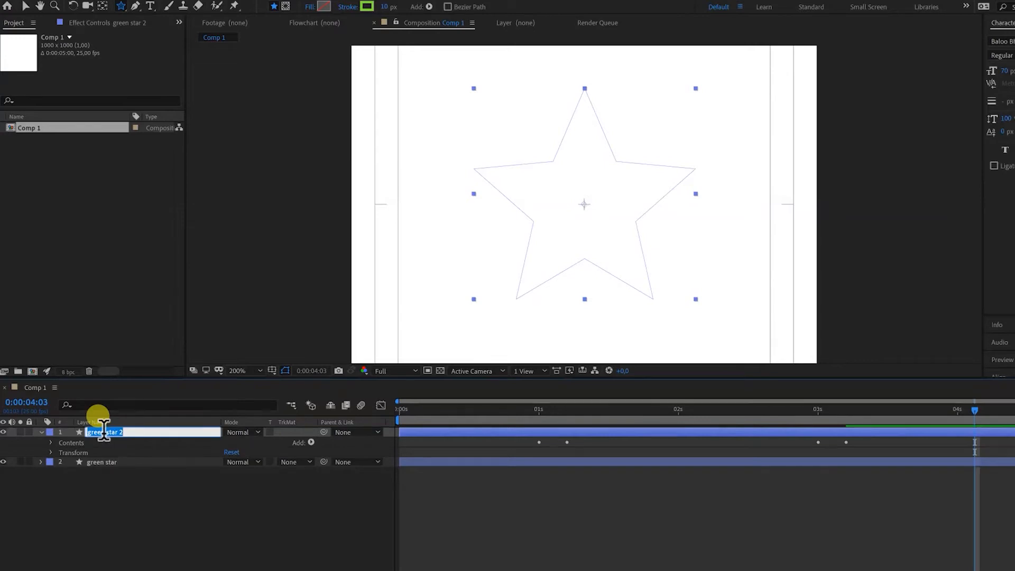
text(bleu)
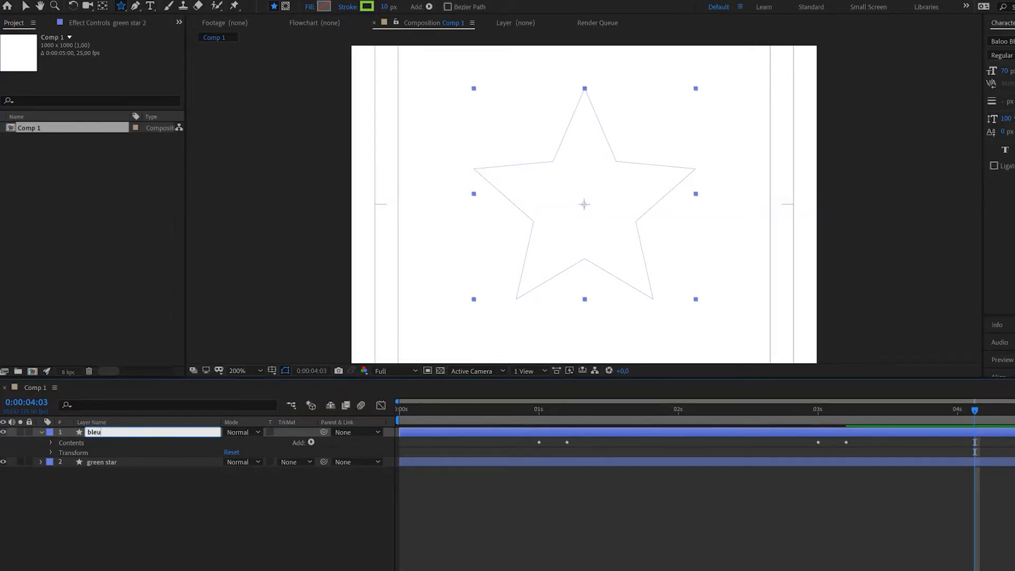
text(blue star)
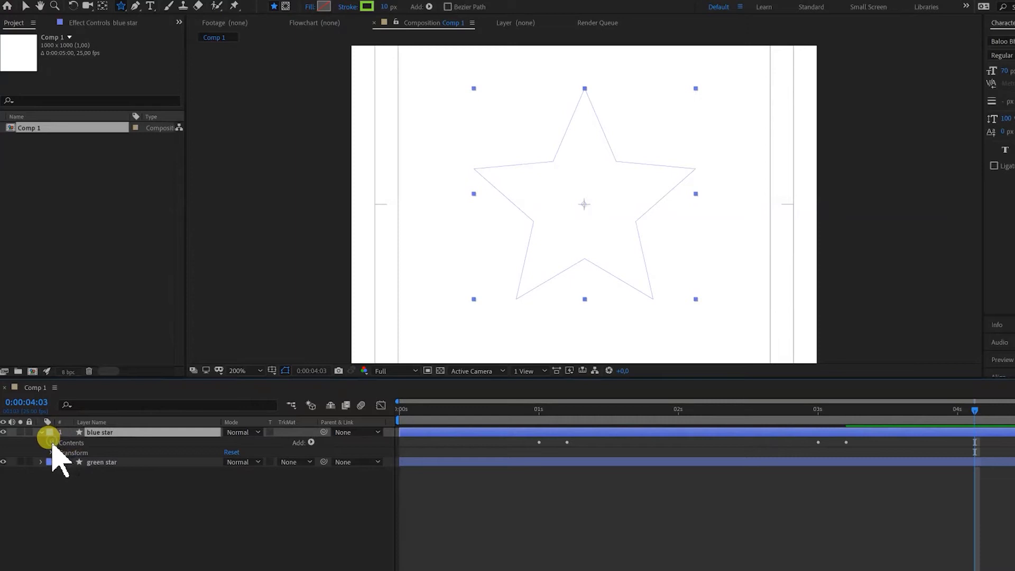
click(51, 443)
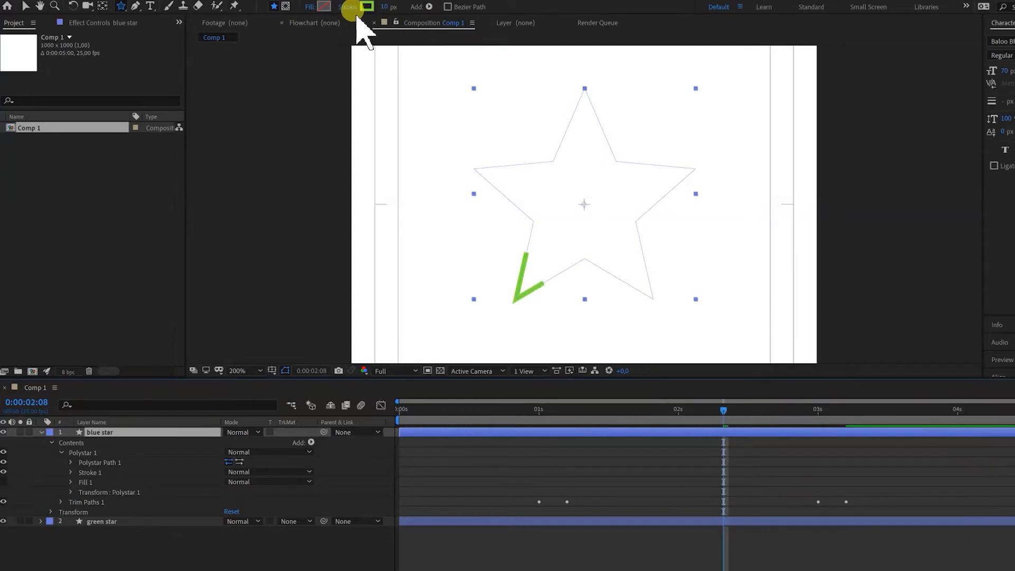
Make the blue star's stroke blue and 20 px wide.
click(360, 7)
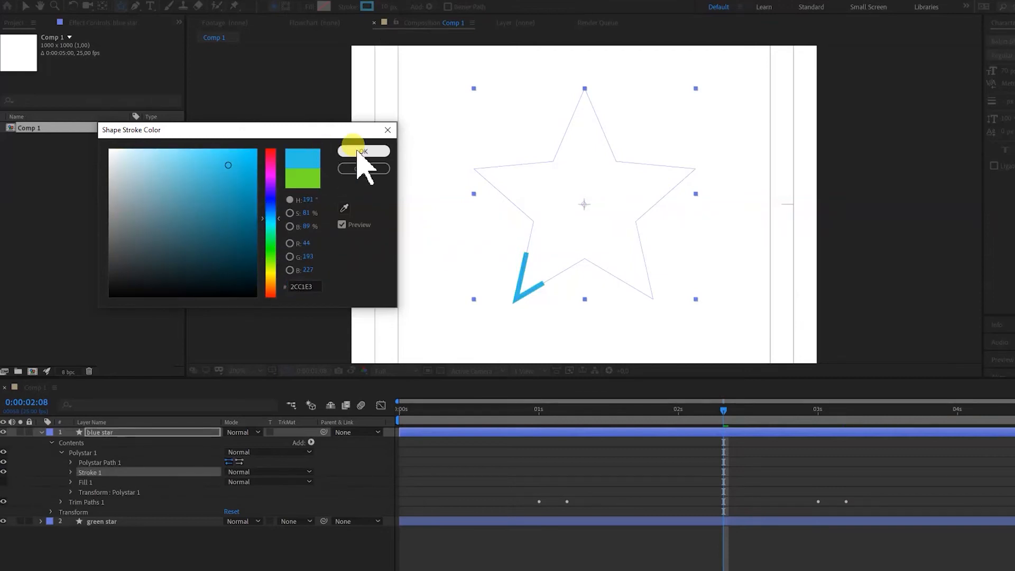
click(363, 151)
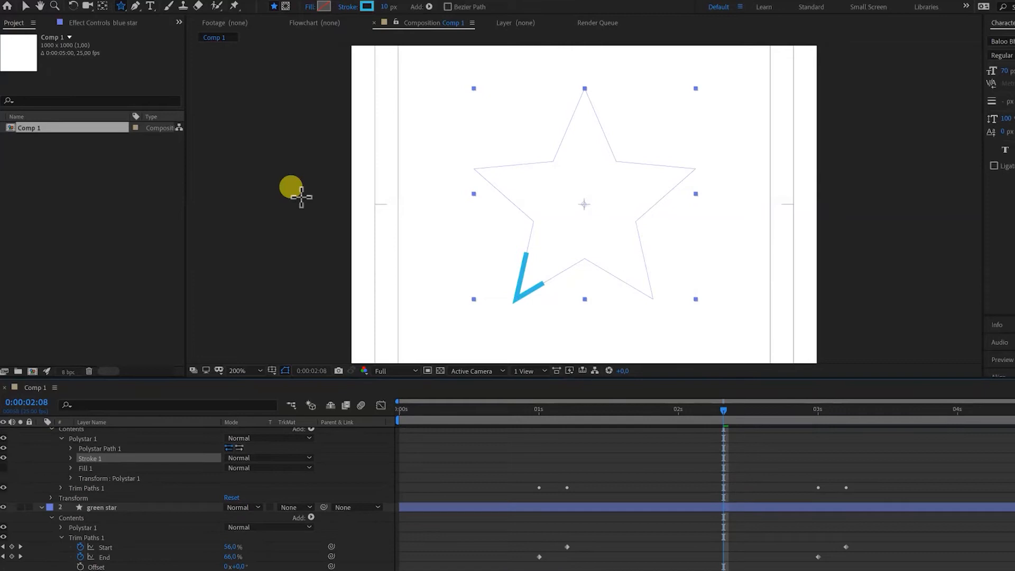
click(387, 6)
text(20)
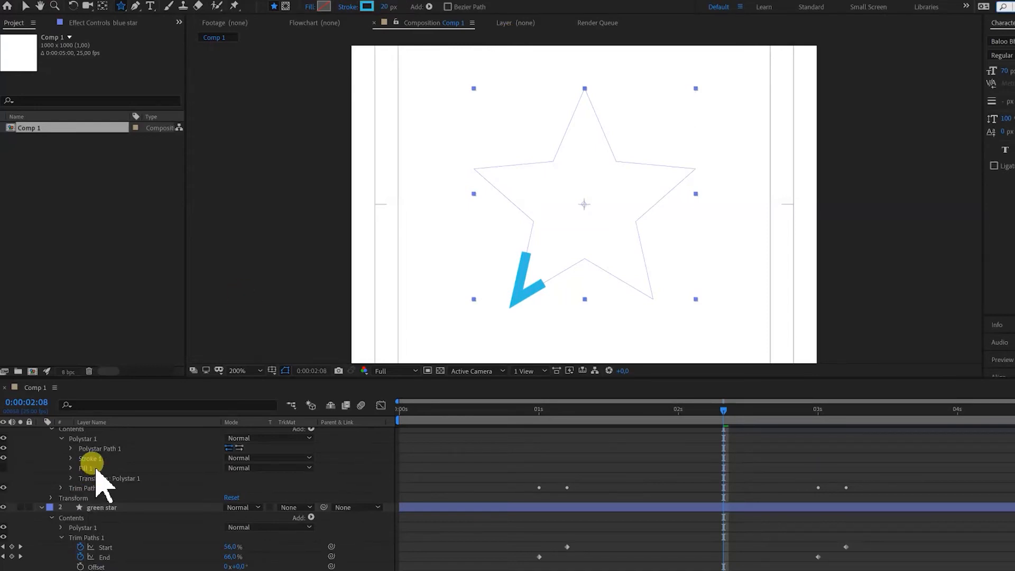
Expand Stroke 1 under Polystar 1 to show its 20 px width and line cap settings.
double_click(99, 432)
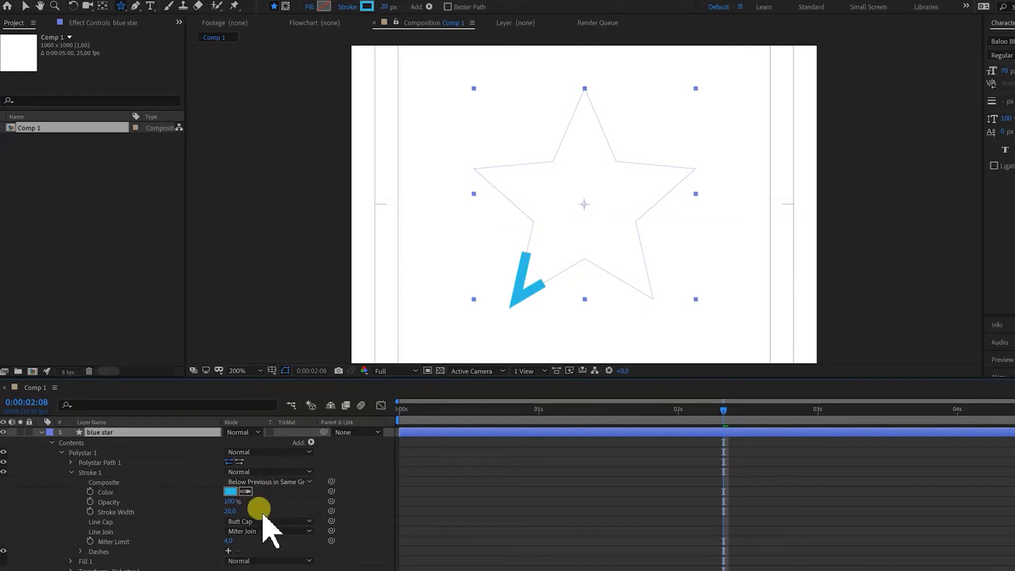
Set the blue stroke's Line Cap to Round Cap.
click(266, 522)
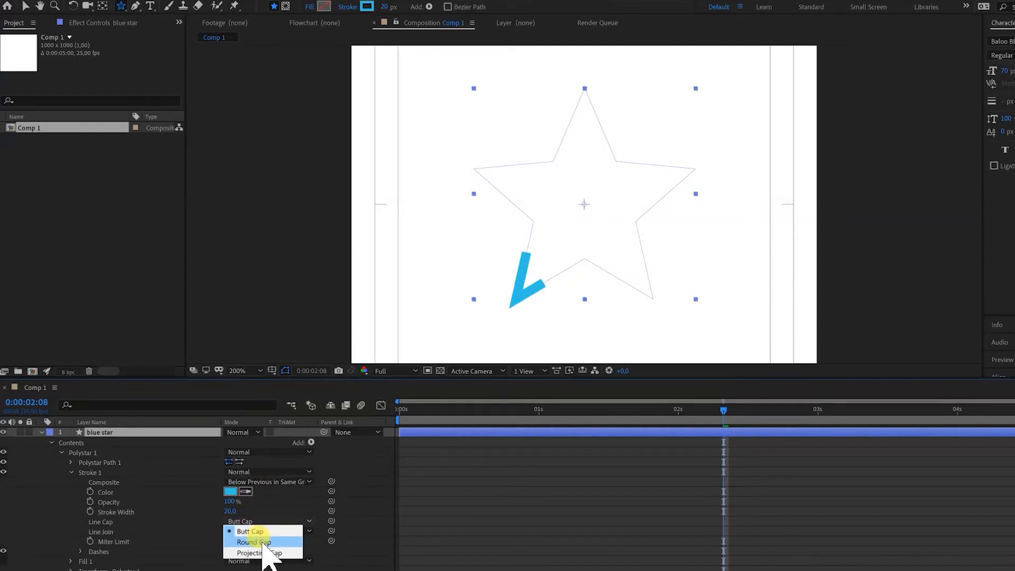
click(253, 541)
text(green star)
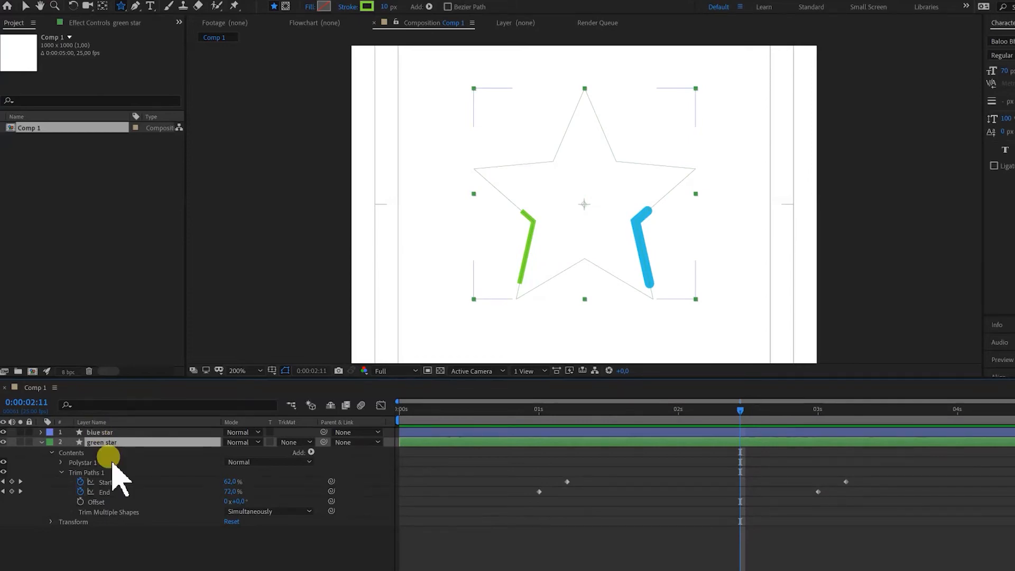
Duplicate the green star layer and rename the copy 'green star dashed layer'.
key(ctrl+d)
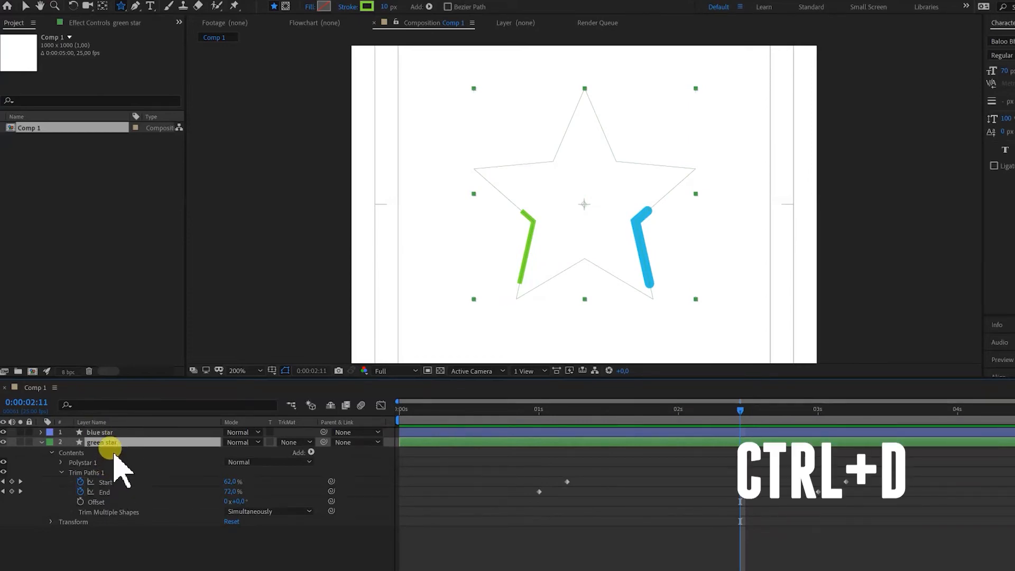
key(ctrl+d)
text( dashed layer)
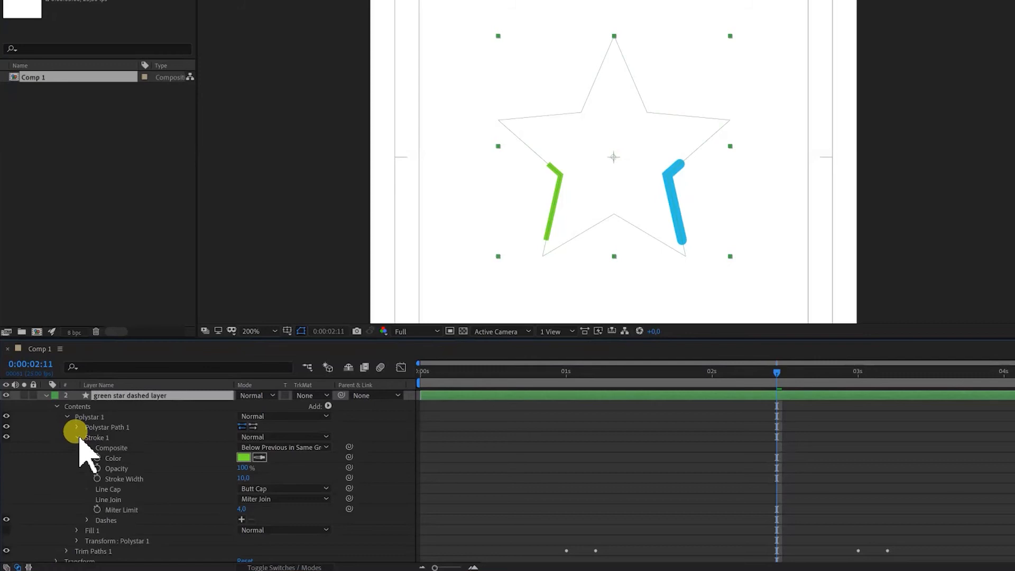
click(75, 438)
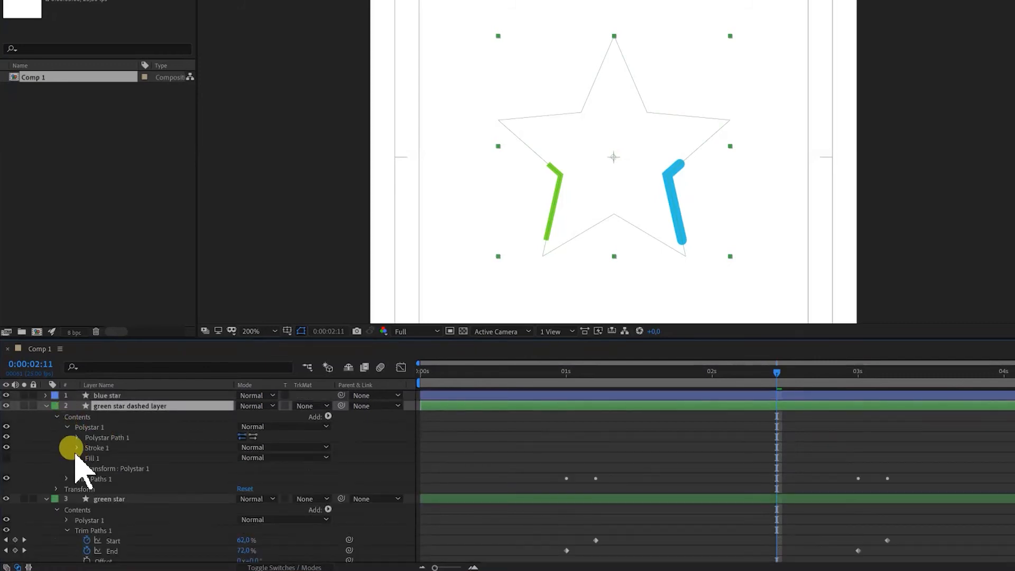
Expand the dashed layer's Stroke 1 and add dashes with Dash set to 25.
click(67, 447)
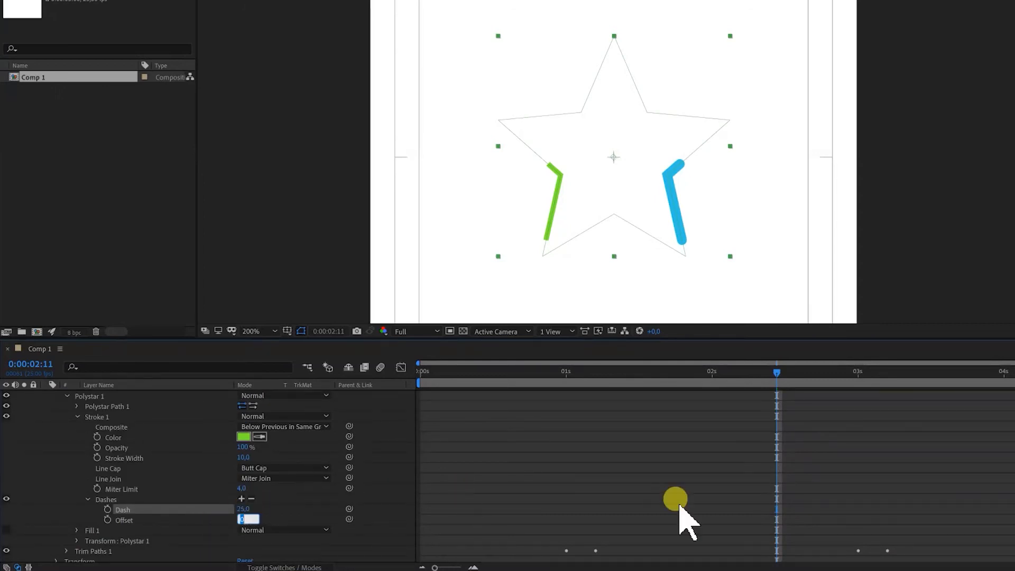
mouse_move(137, 424)
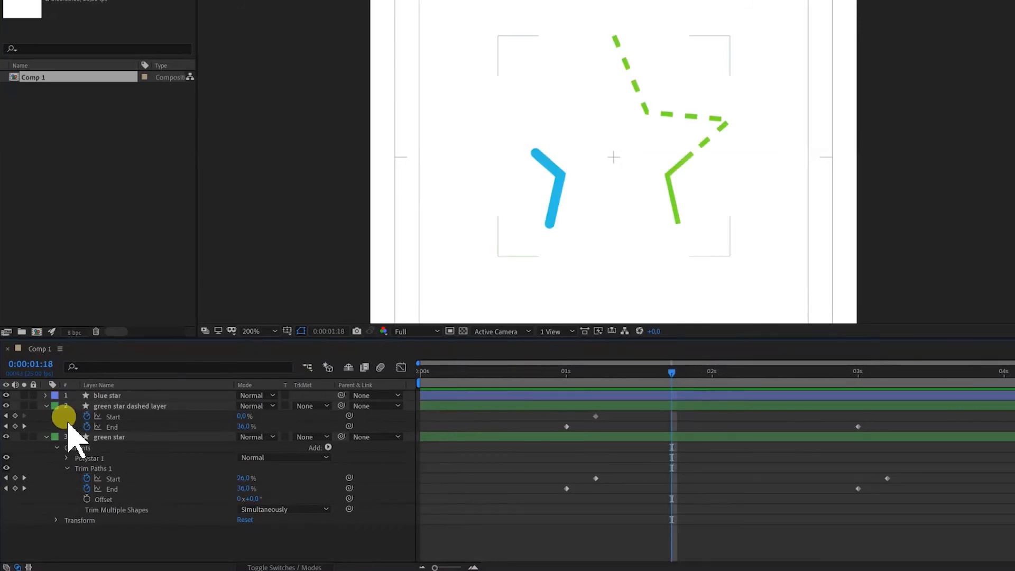
Set the dashed green stroke's Line Cap to Round Cap under Polystar 1 > Stroke 1.
click(45, 406)
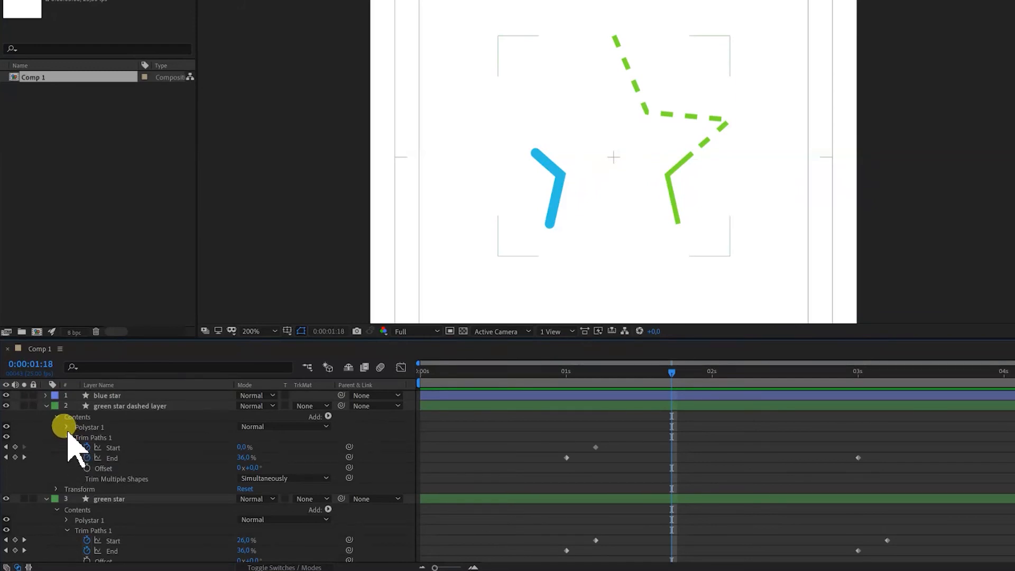
click(65, 426)
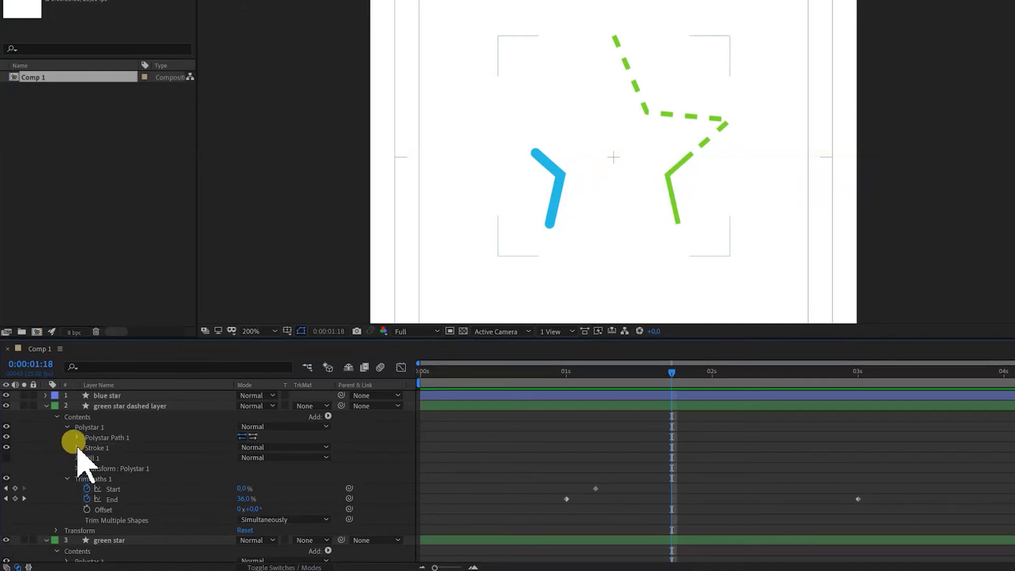
click(76, 448)
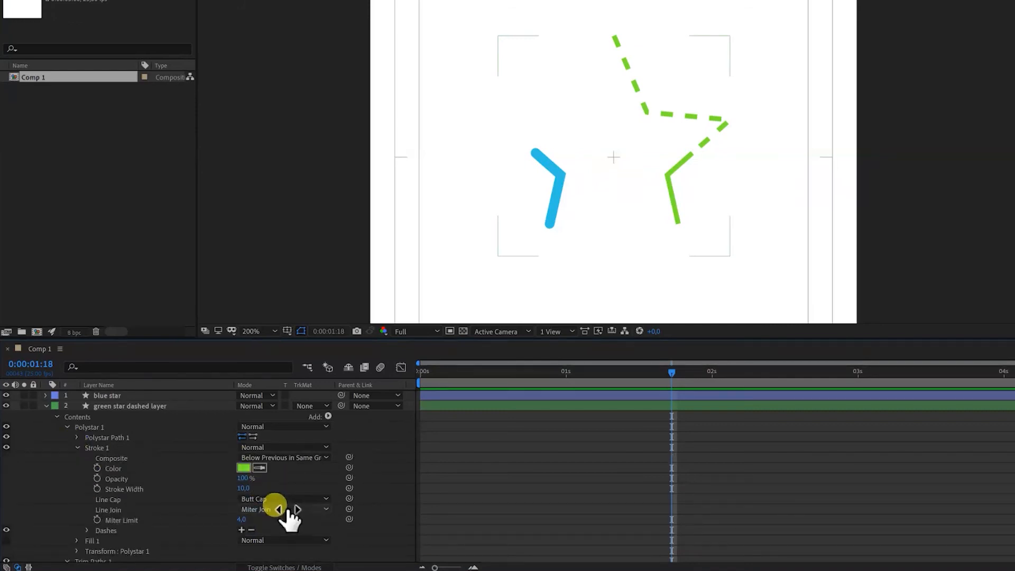
click(283, 498)
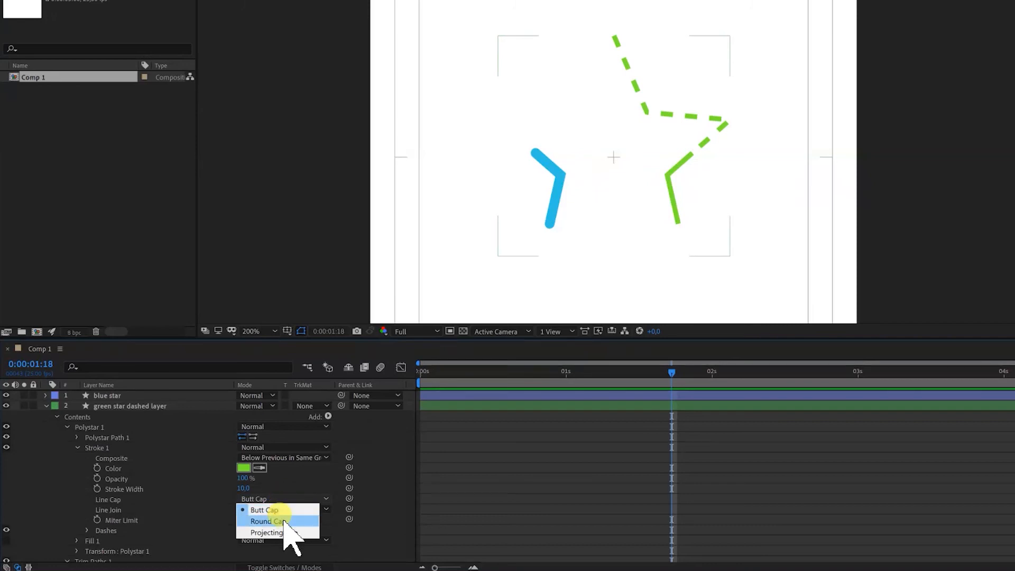
click(266, 522)
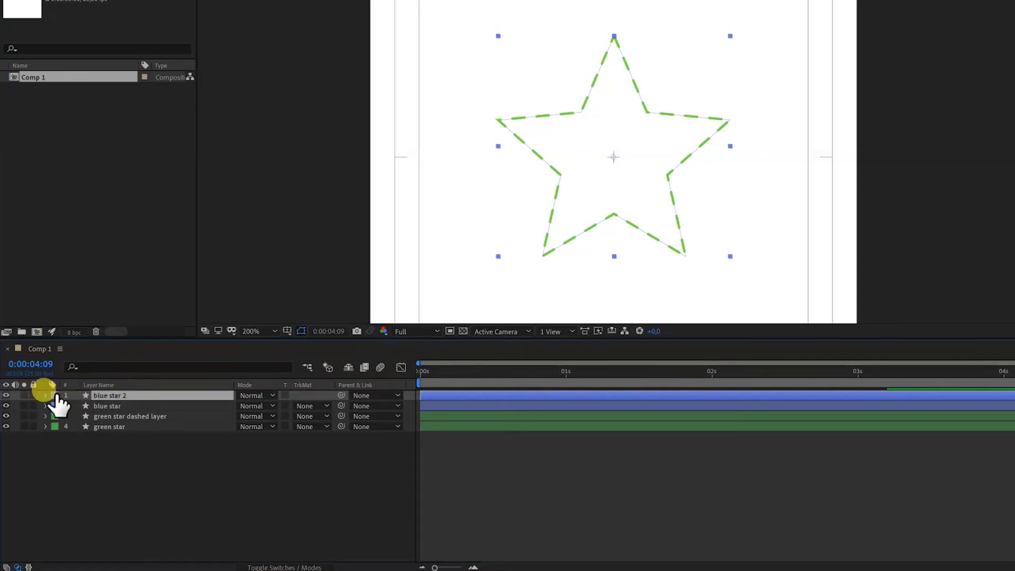
Reveal blue star 2's Contents > Polystar 1 > Stroke 1 settings beneath the original blue star.
click(45, 396)
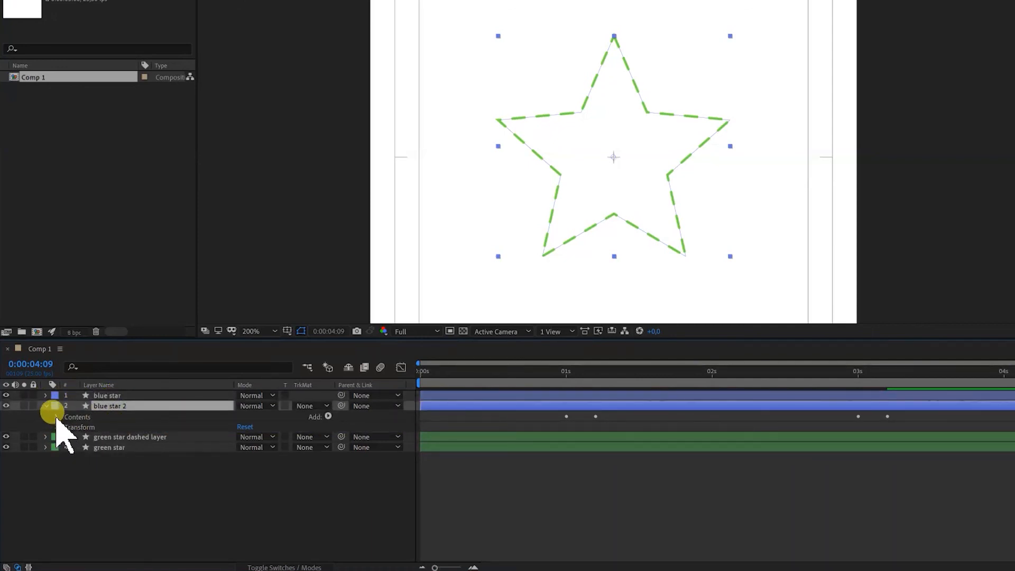
click(45, 417)
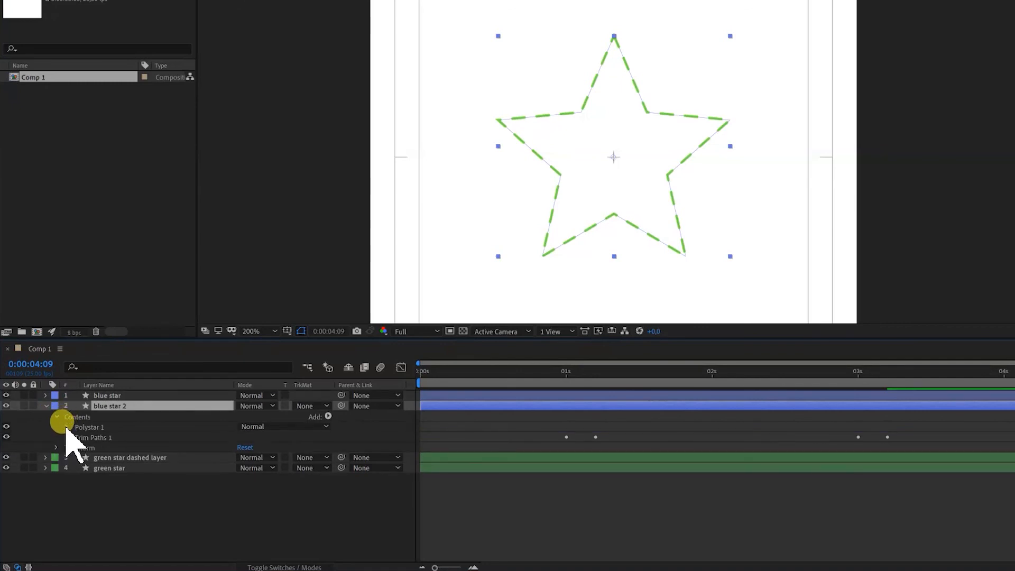
click(57, 426)
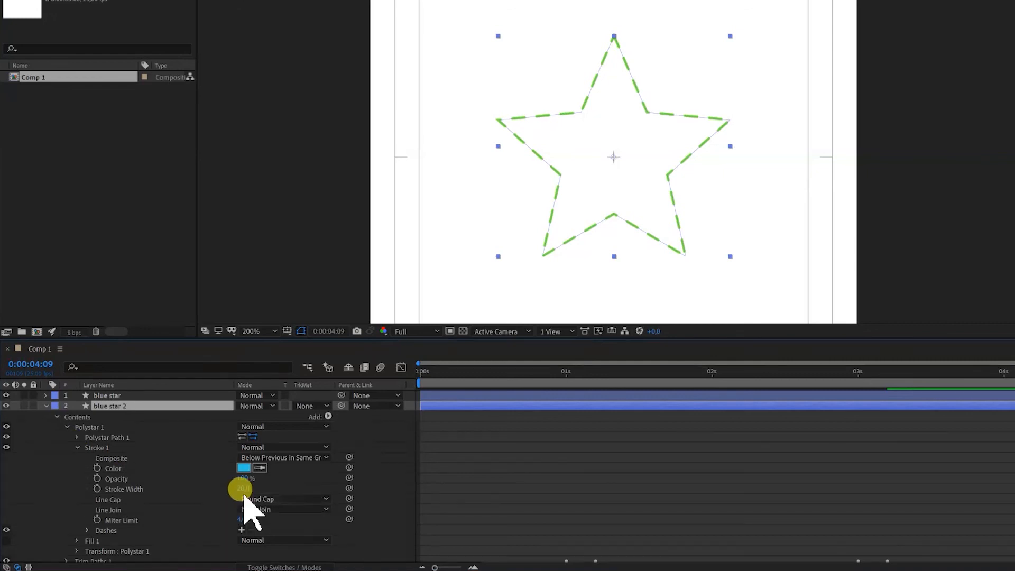
Set blue star 2's Trim Paths End to 100% at the last keyframe, then select the original blue star.
click(246, 488)
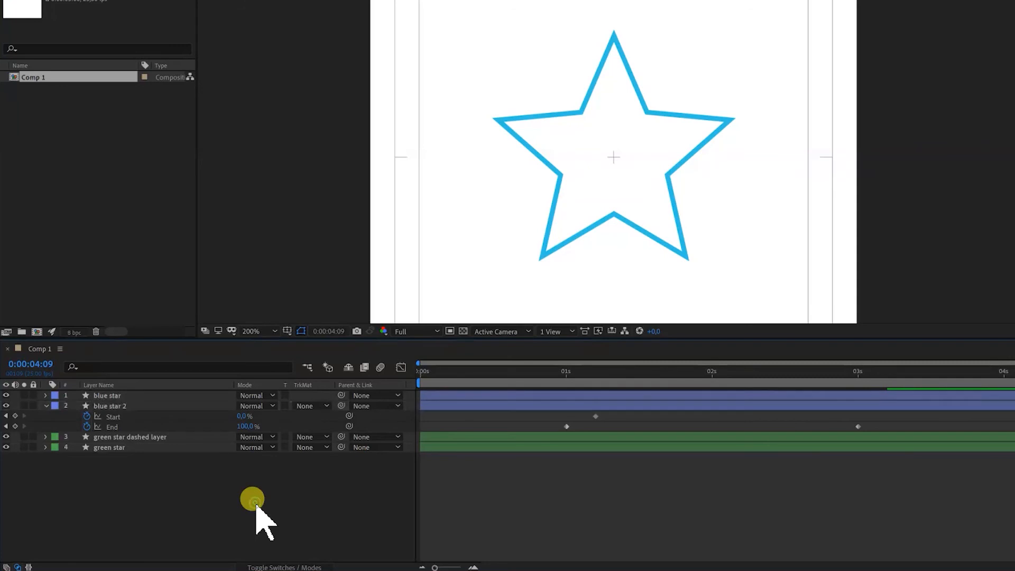
click(109, 405)
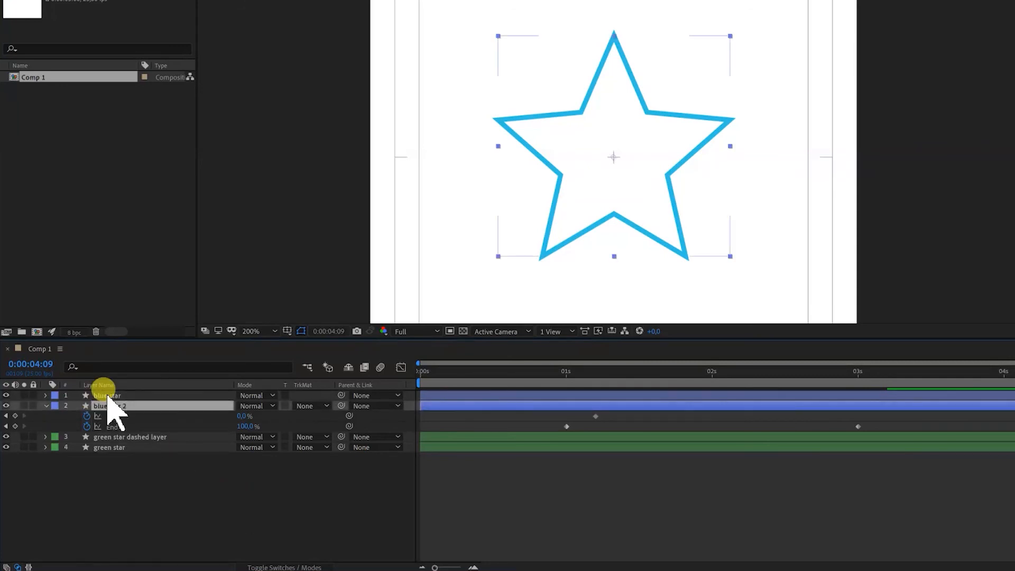